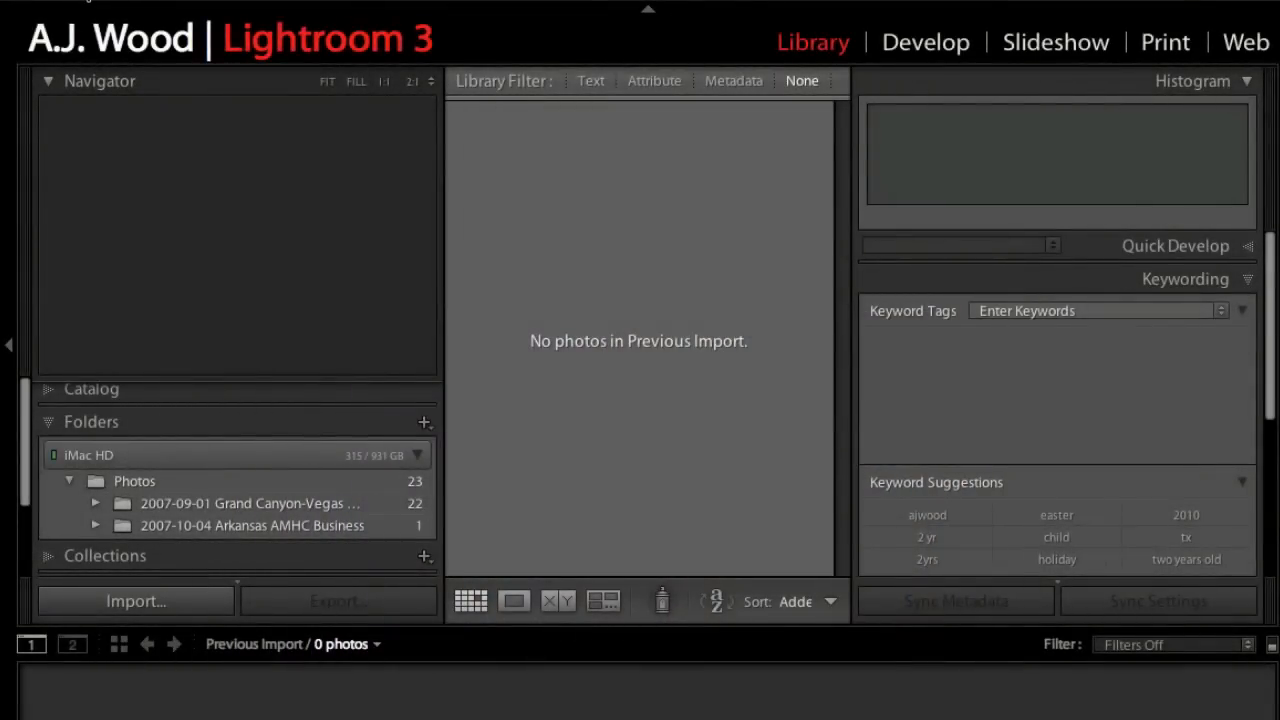
Step: Open Lightroom's Import dialog to start a new photo import
click(135, 600)
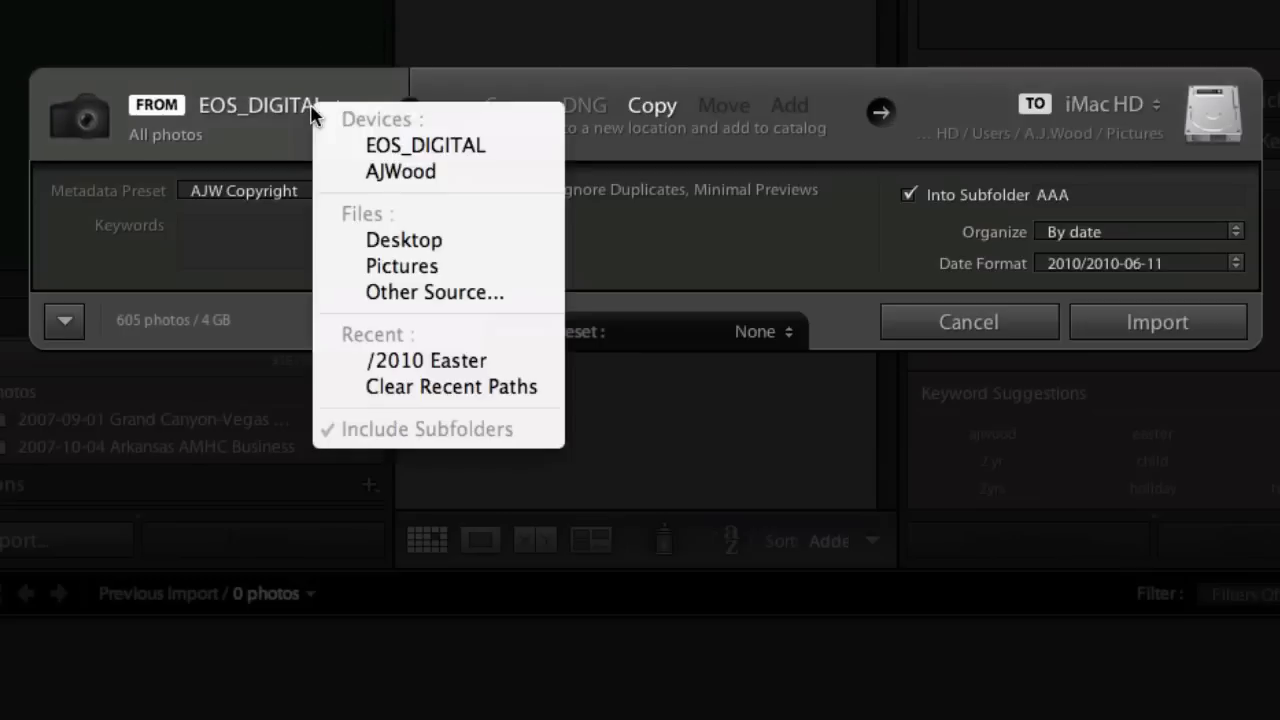
mouse_move(426, 360)
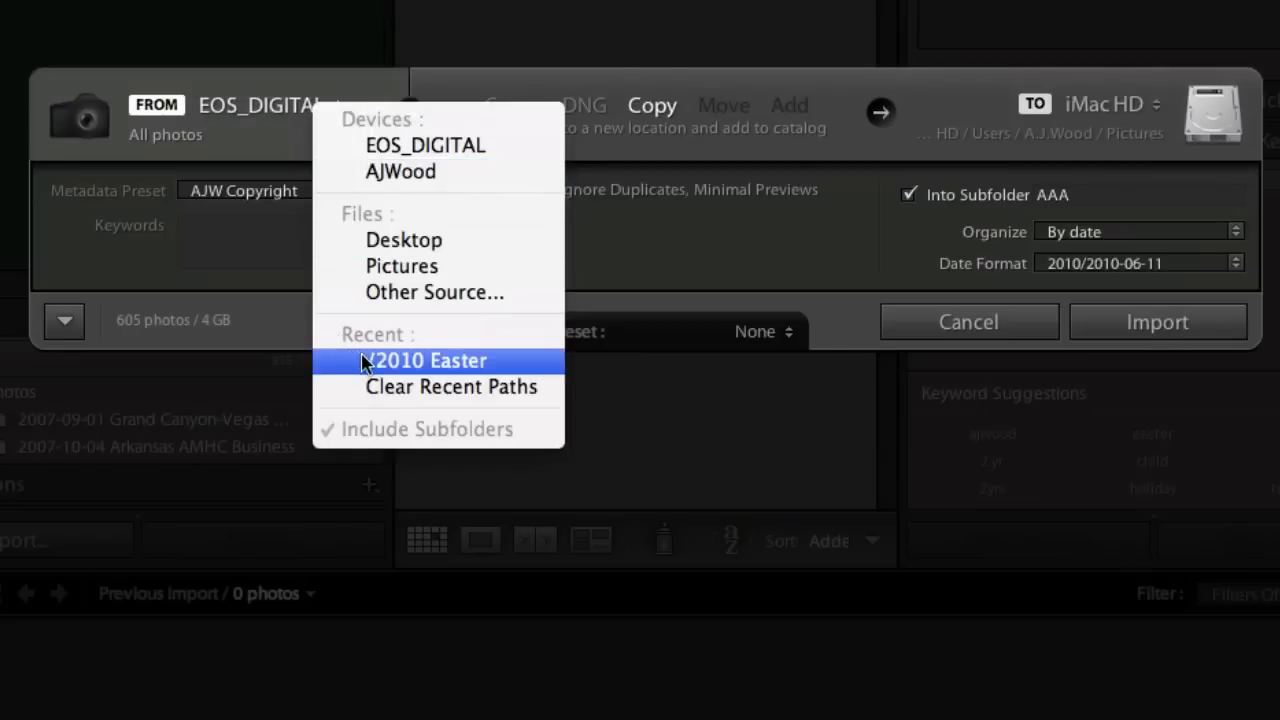
click(429, 360)
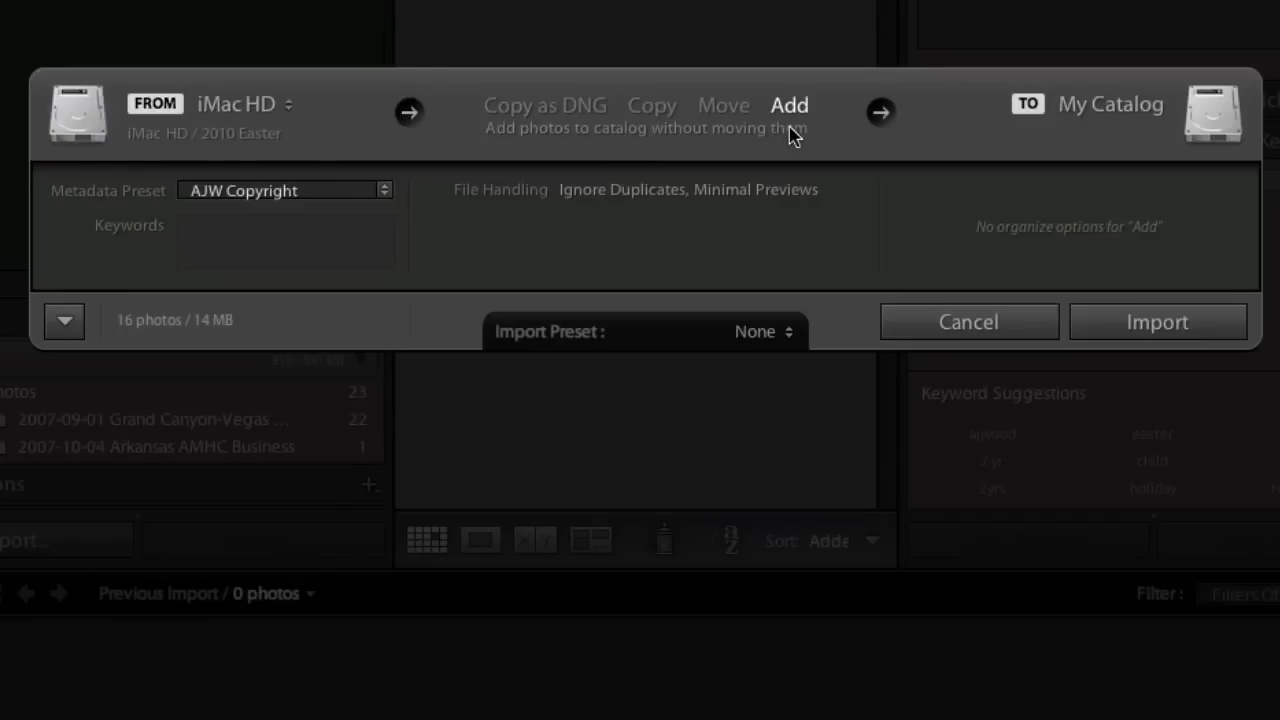
mouse_move(1068, 140)
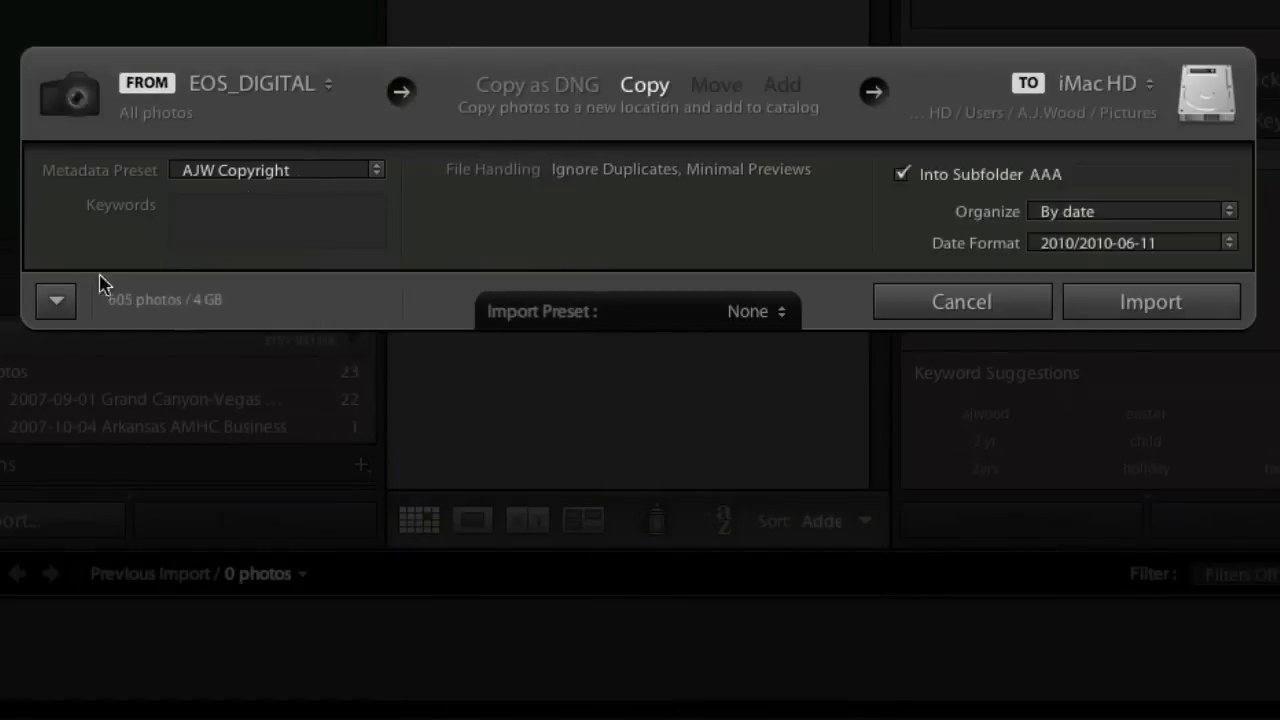
Step: Expand the import window and choose iMac HD's 2010 Easter folder as the source
click(56, 301)
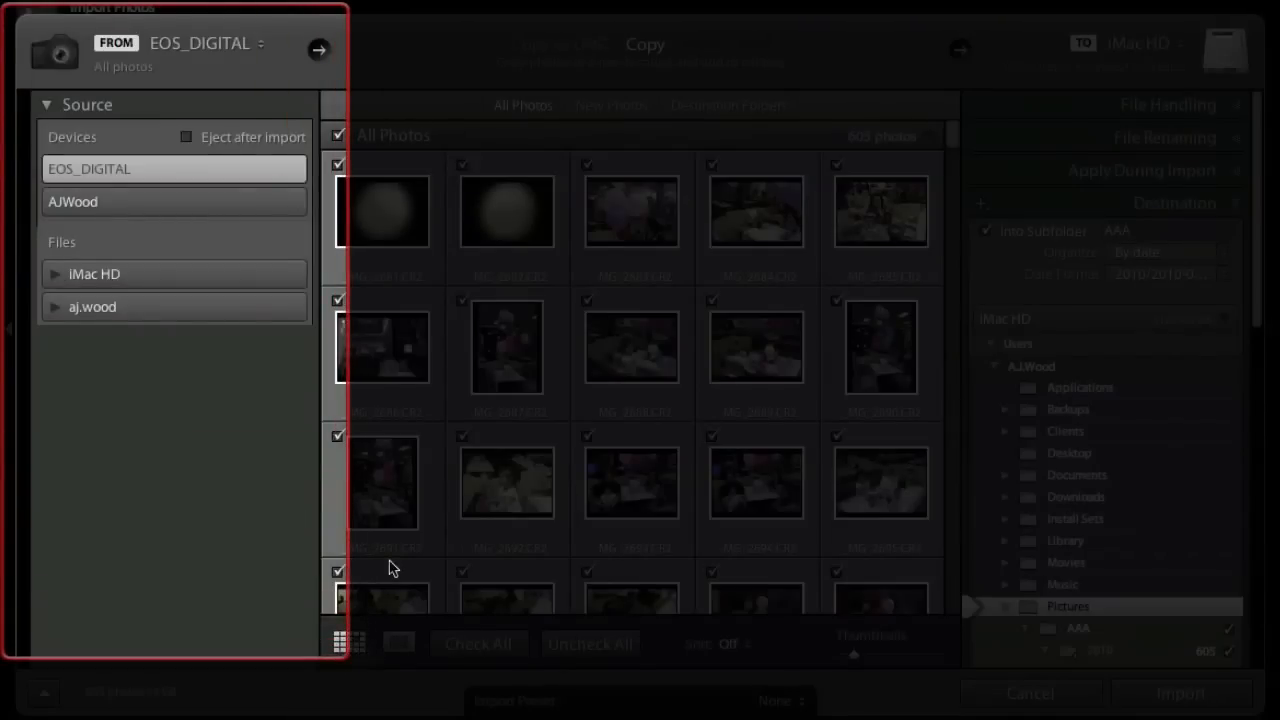
mouse_move(588, 48)
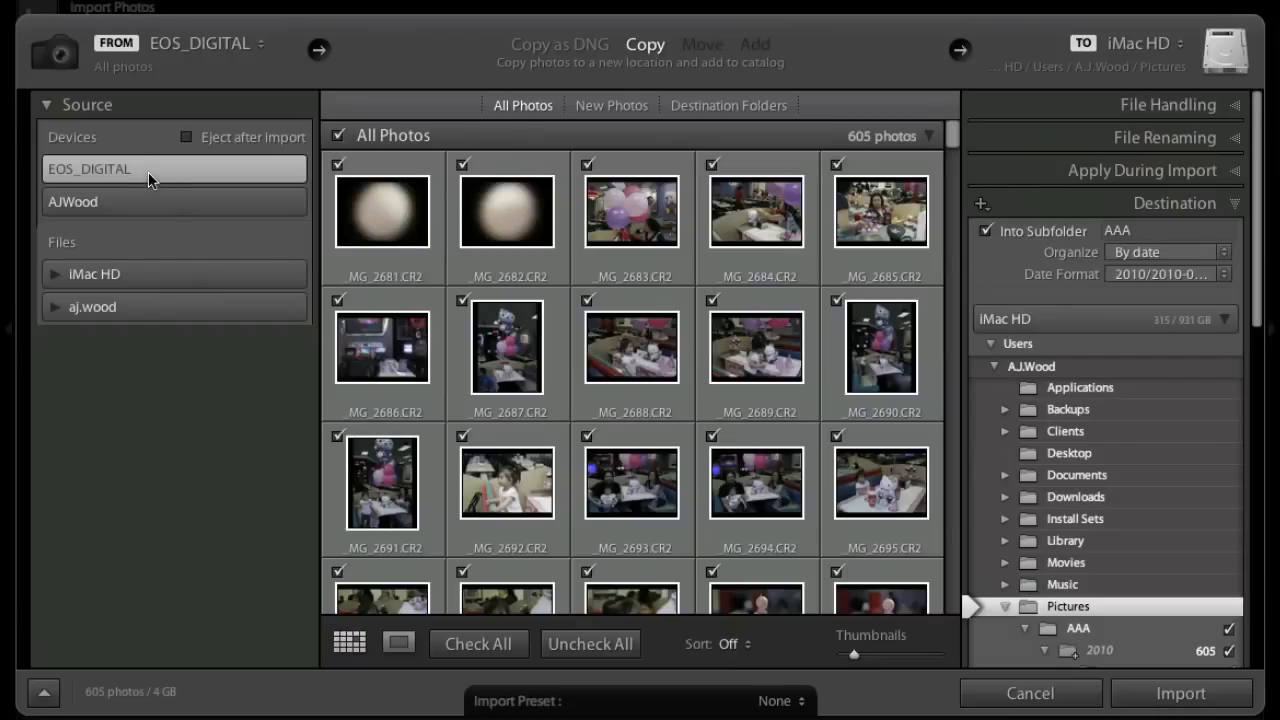
click(173, 201)
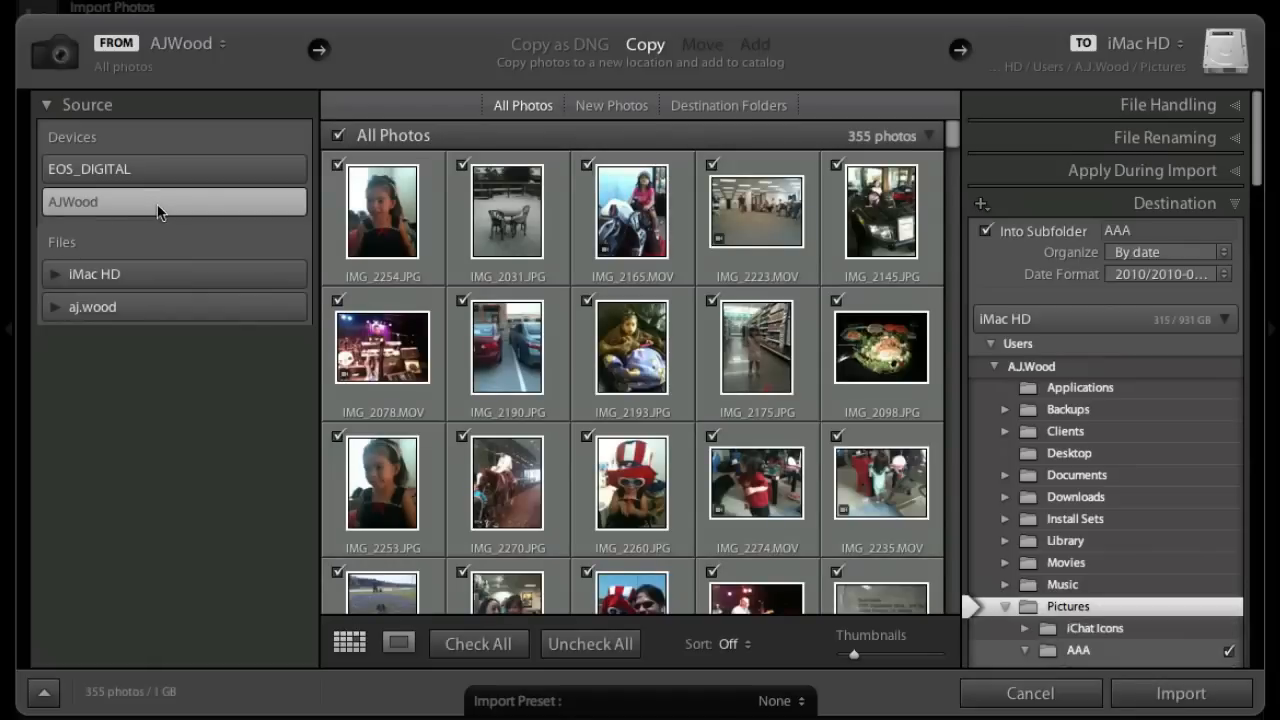
click(55, 273)
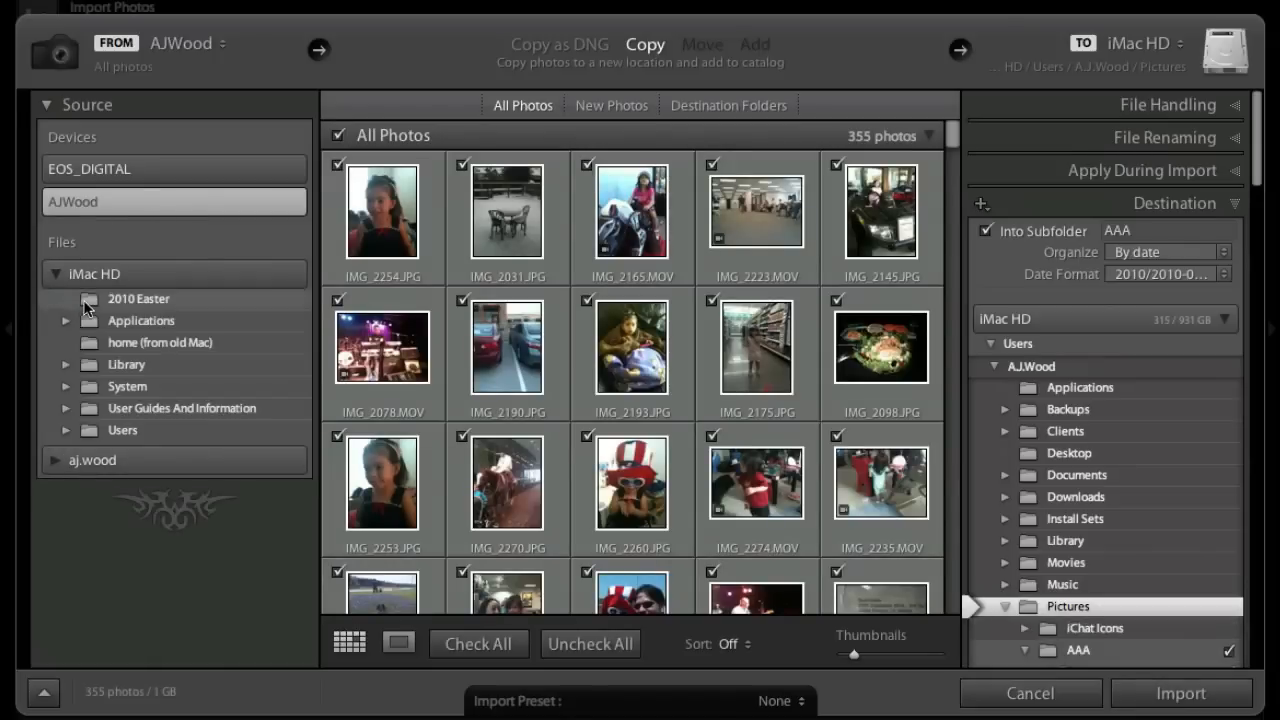
click(138, 298)
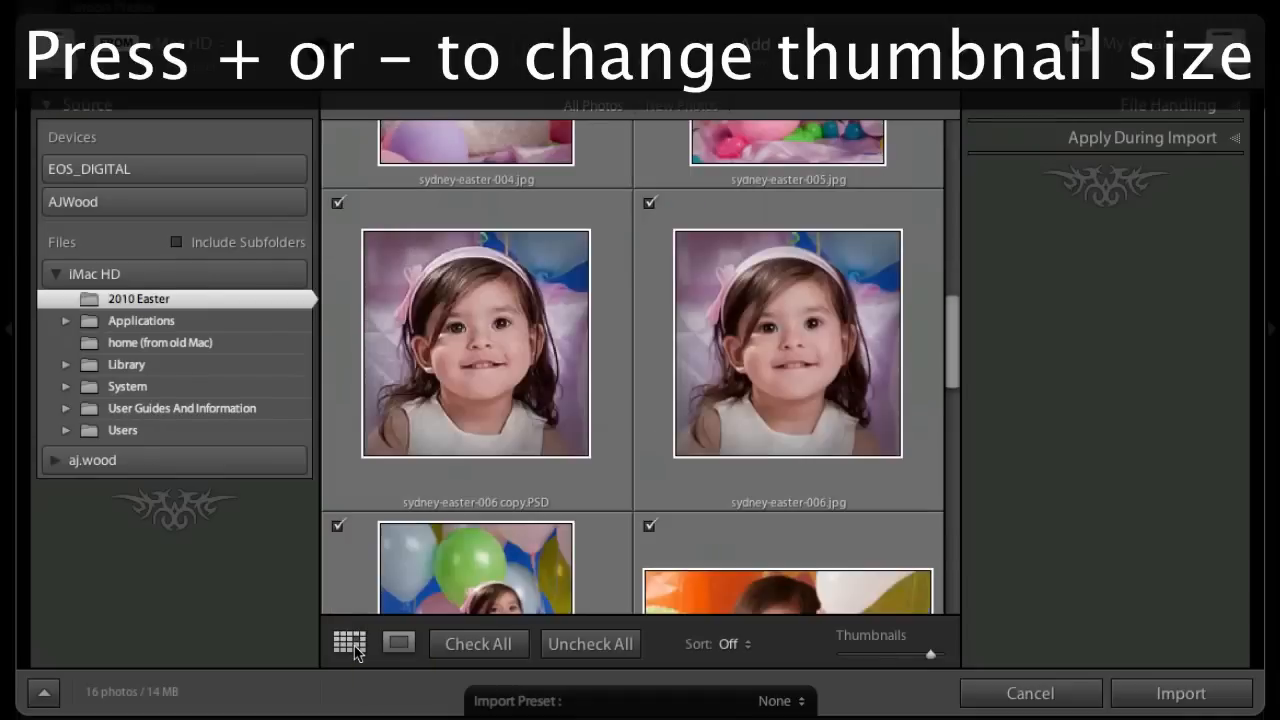
Step: Shrink the thumbnails and preview the sydney-easter-001 photo in Loupe view
drag(930, 654, 865, 654)
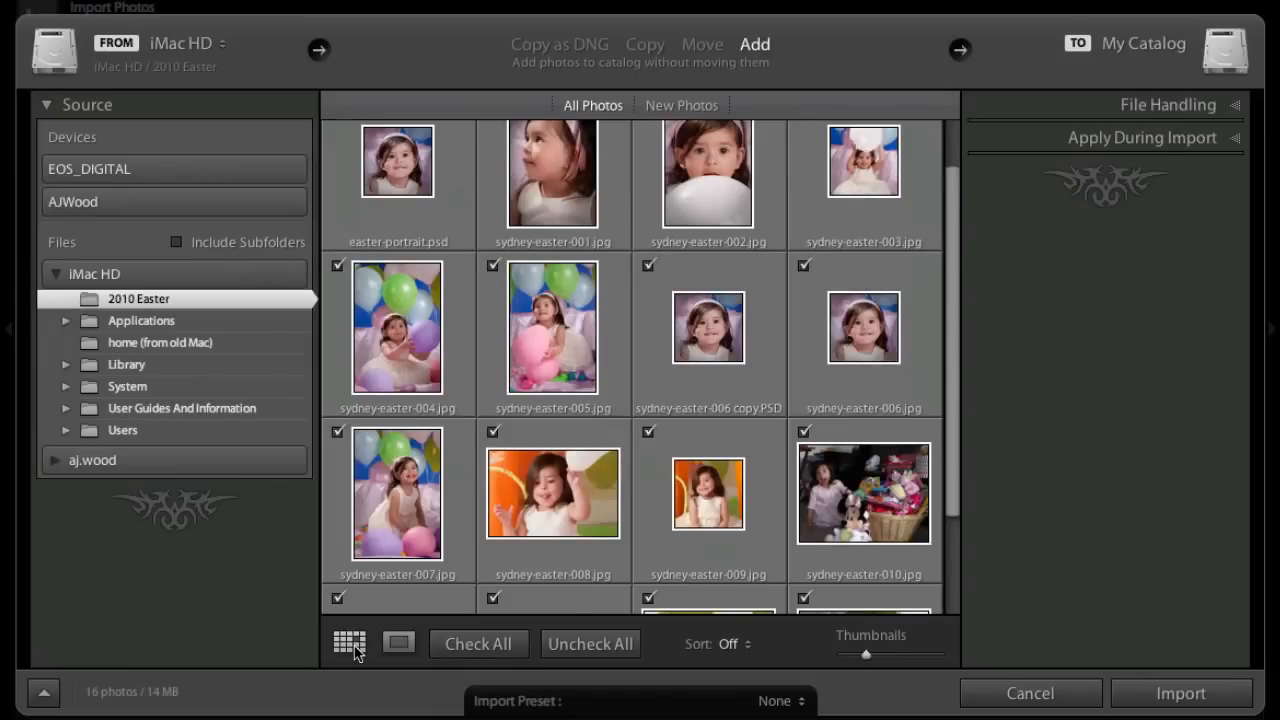
mouse_move(358, 651)
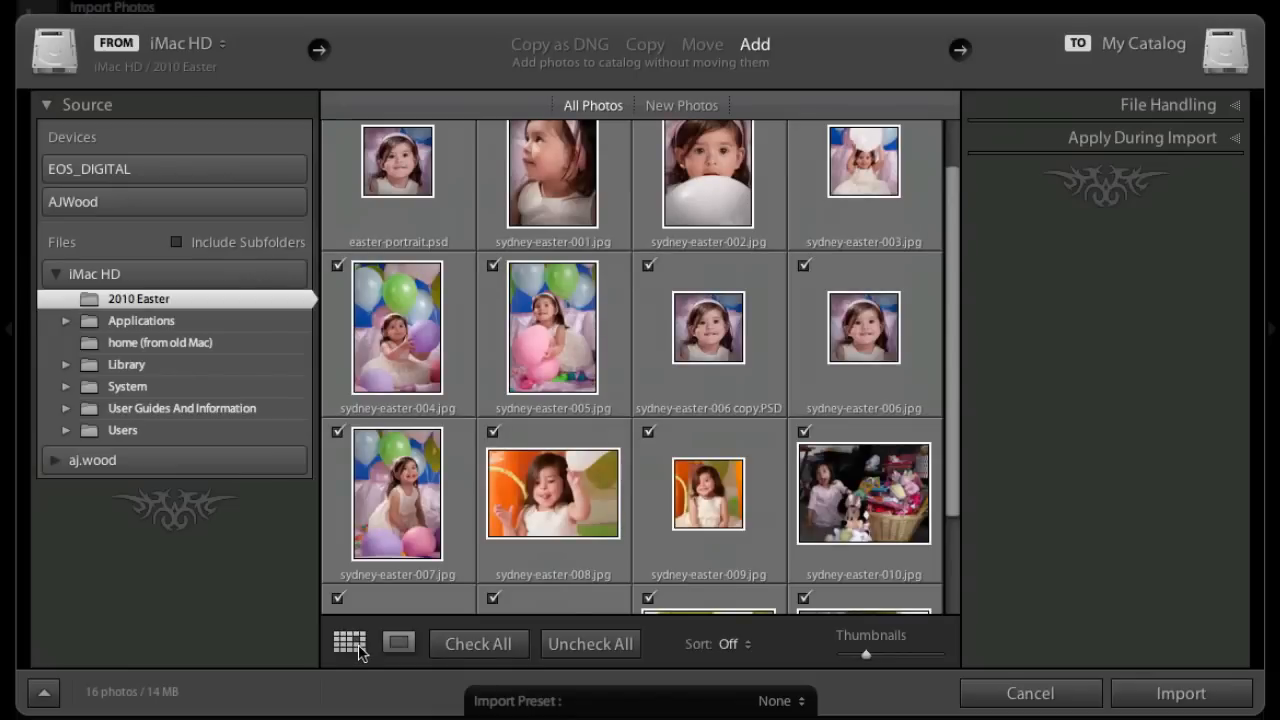
mouse_move(349, 643)
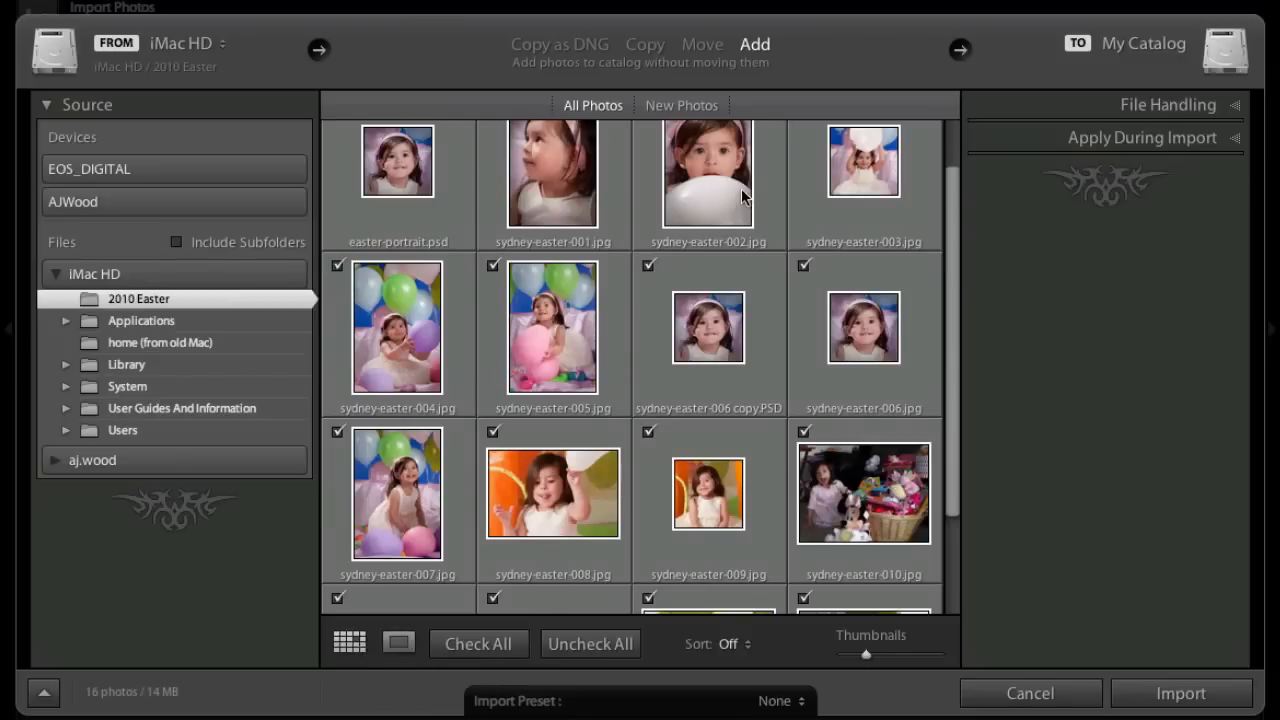
click(398, 643)
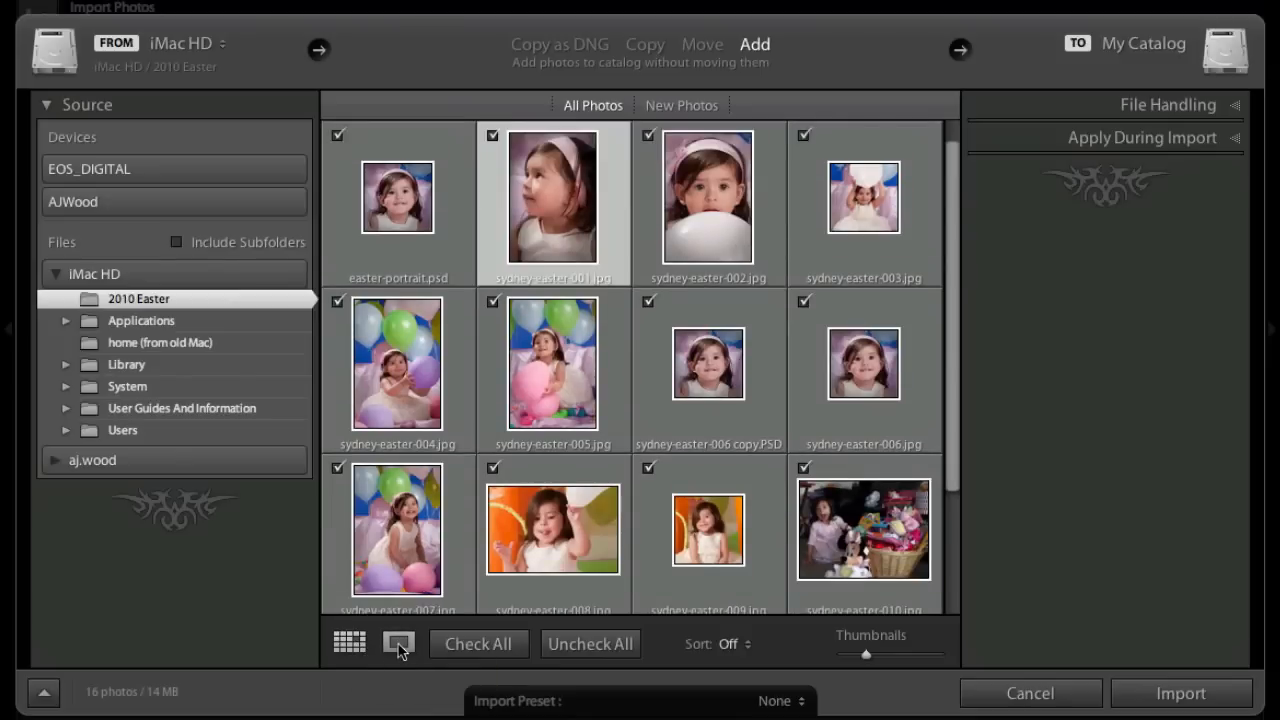
click(398, 642)
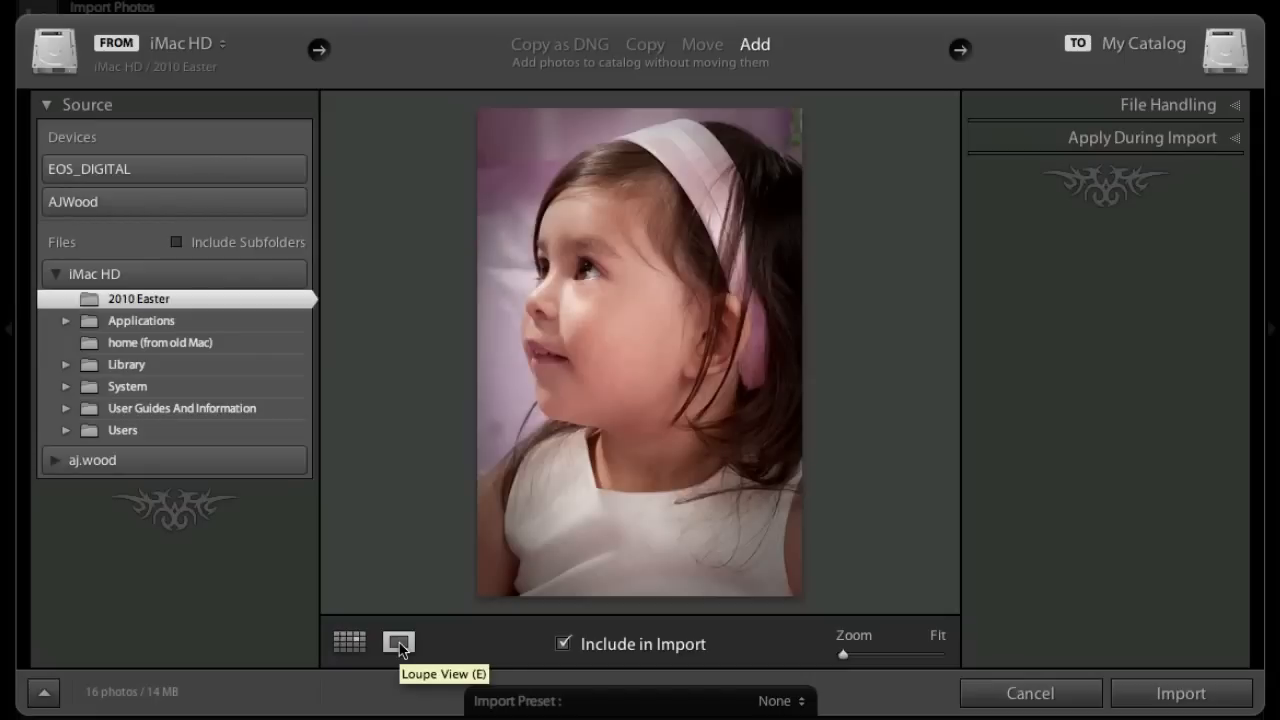
click(348, 642)
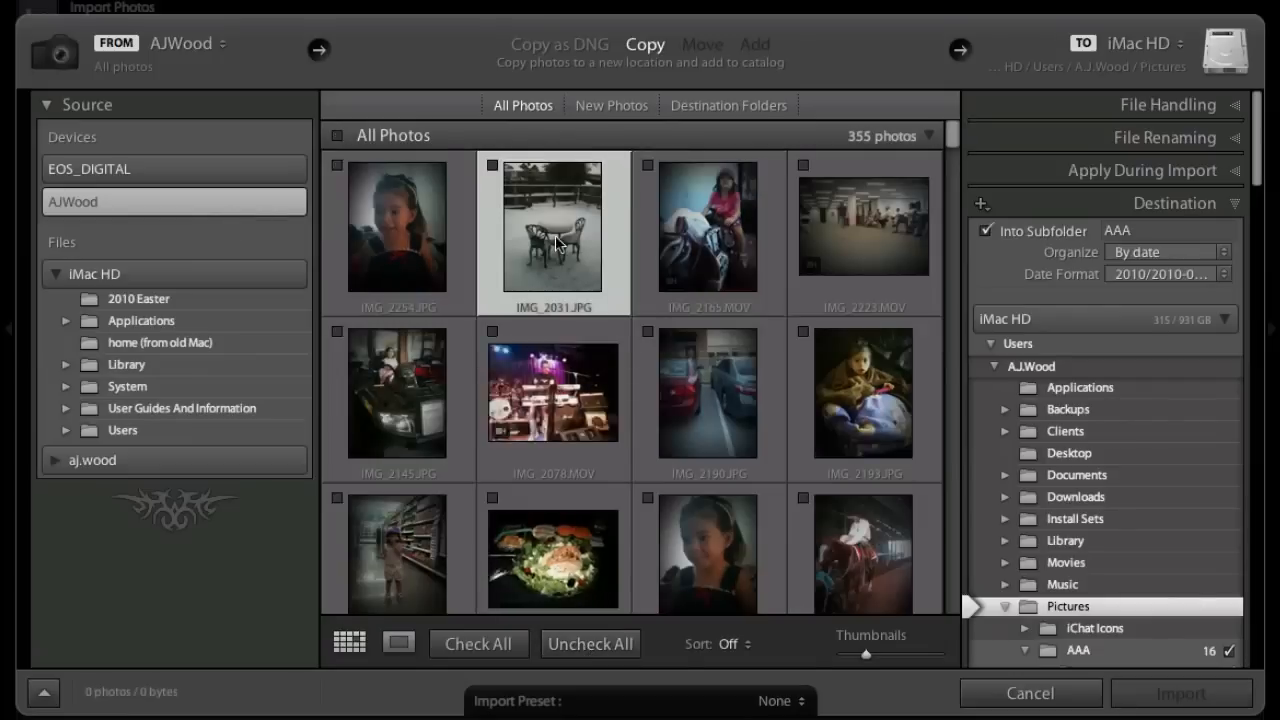
Step: Check IMG_2254.JPG and another AJWood photo for import
click(337, 164)
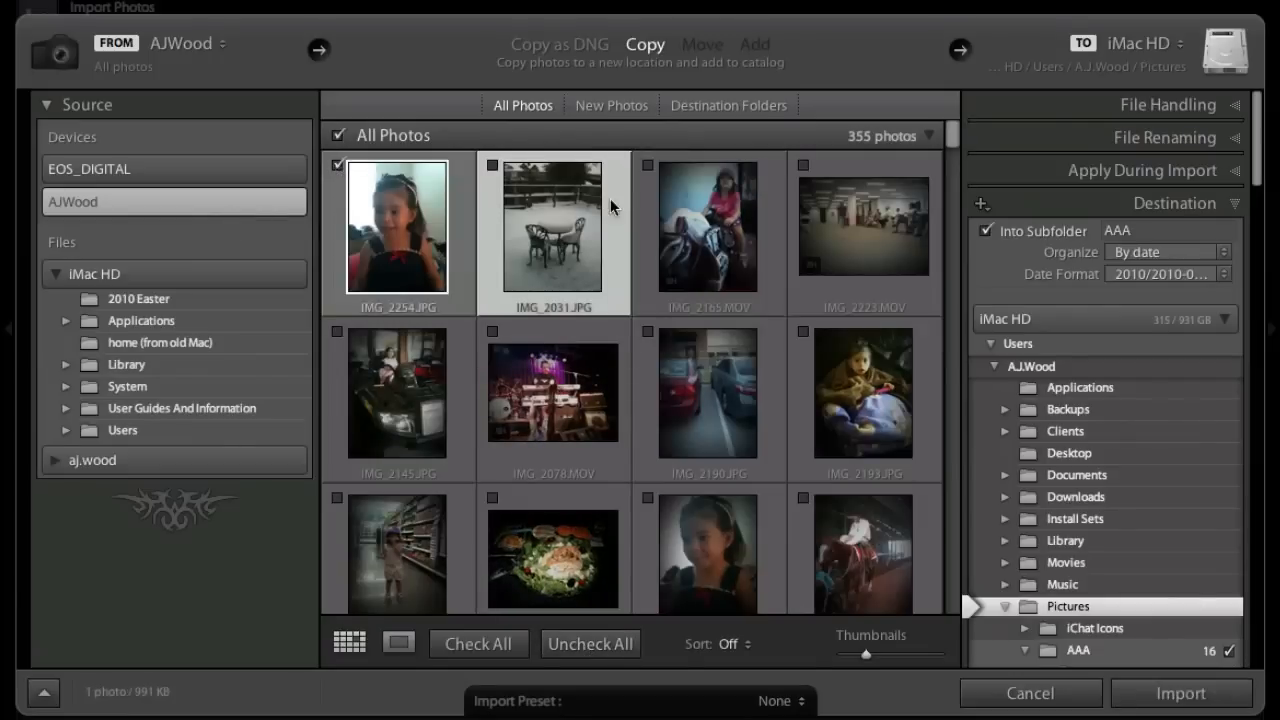
click(649, 165)
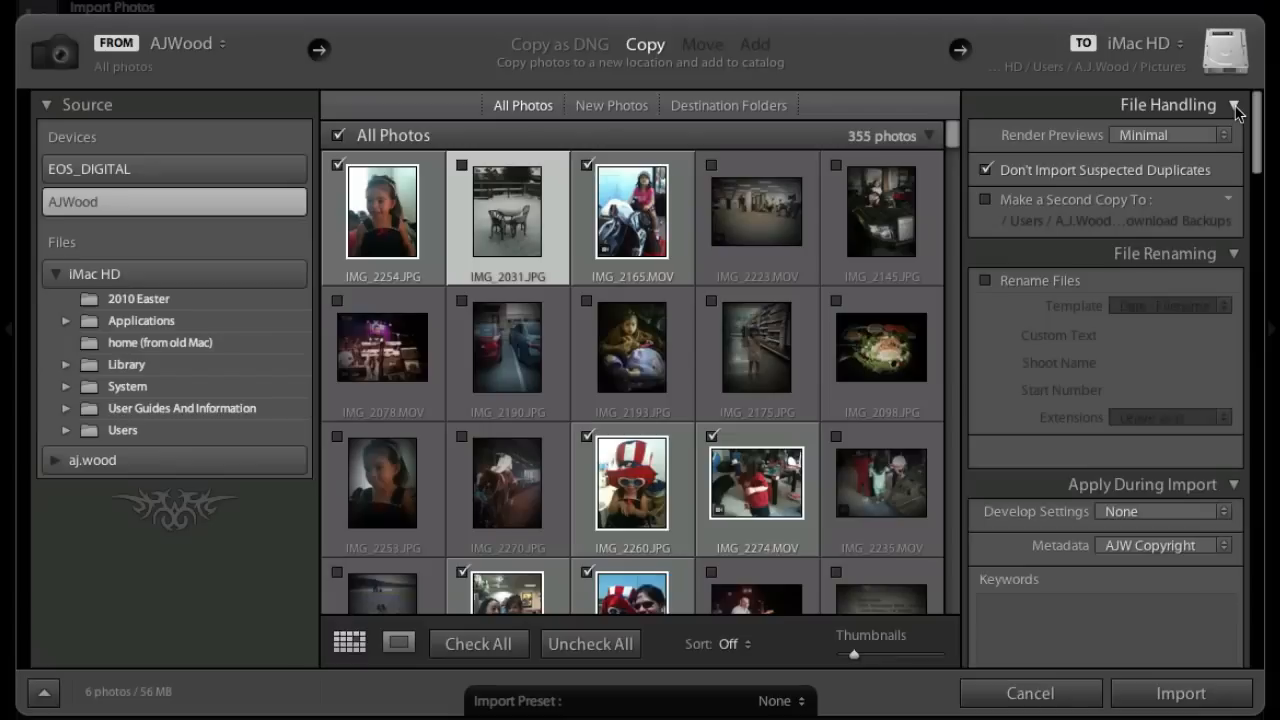
mouse_move(1236, 110)
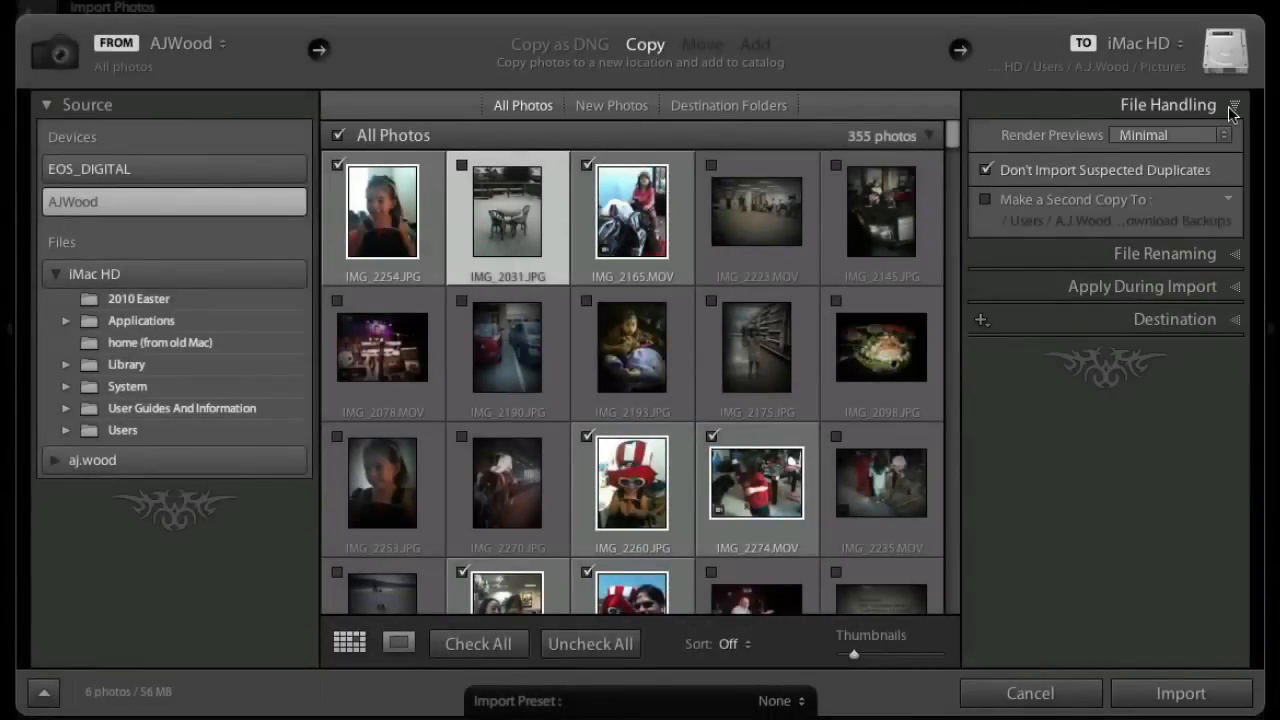
mouse_move(1240, 260)
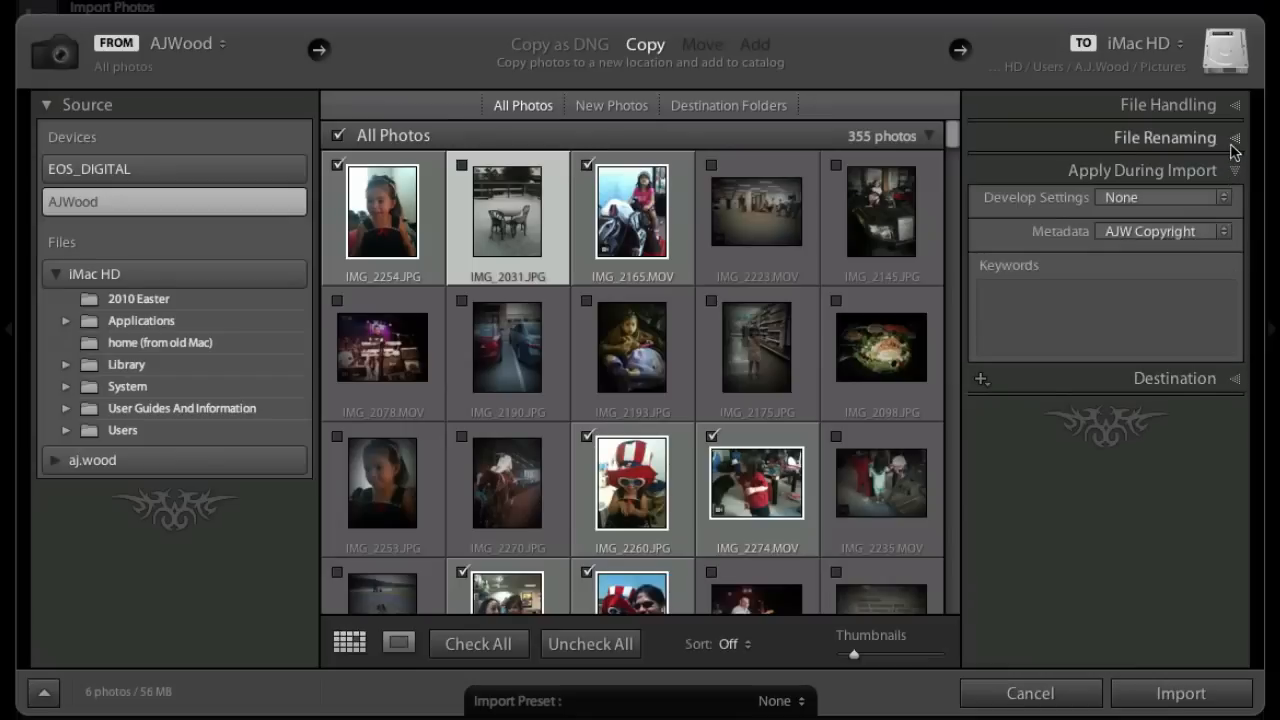
Step: Expand the Destination panel to show where imports will be copied
click(1236, 104)
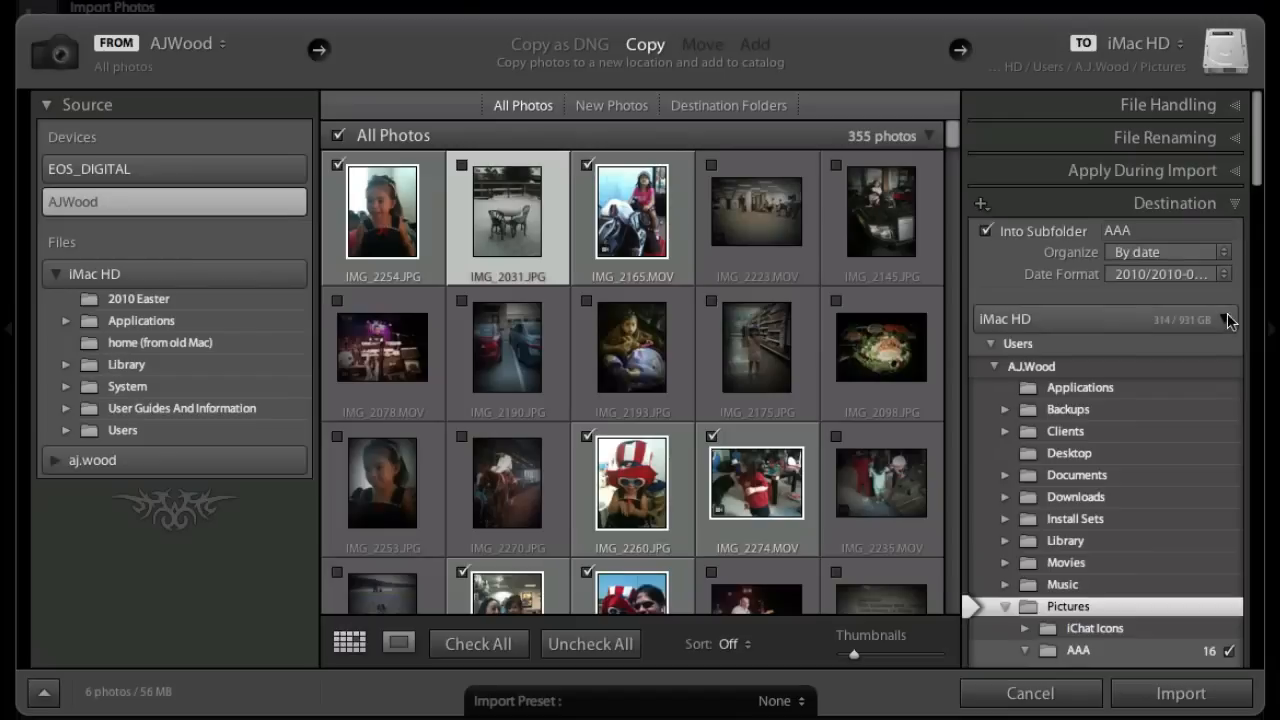
Step: Organize imports into one folder with the subfolder named 'AJ Fun'
click(1167, 230)
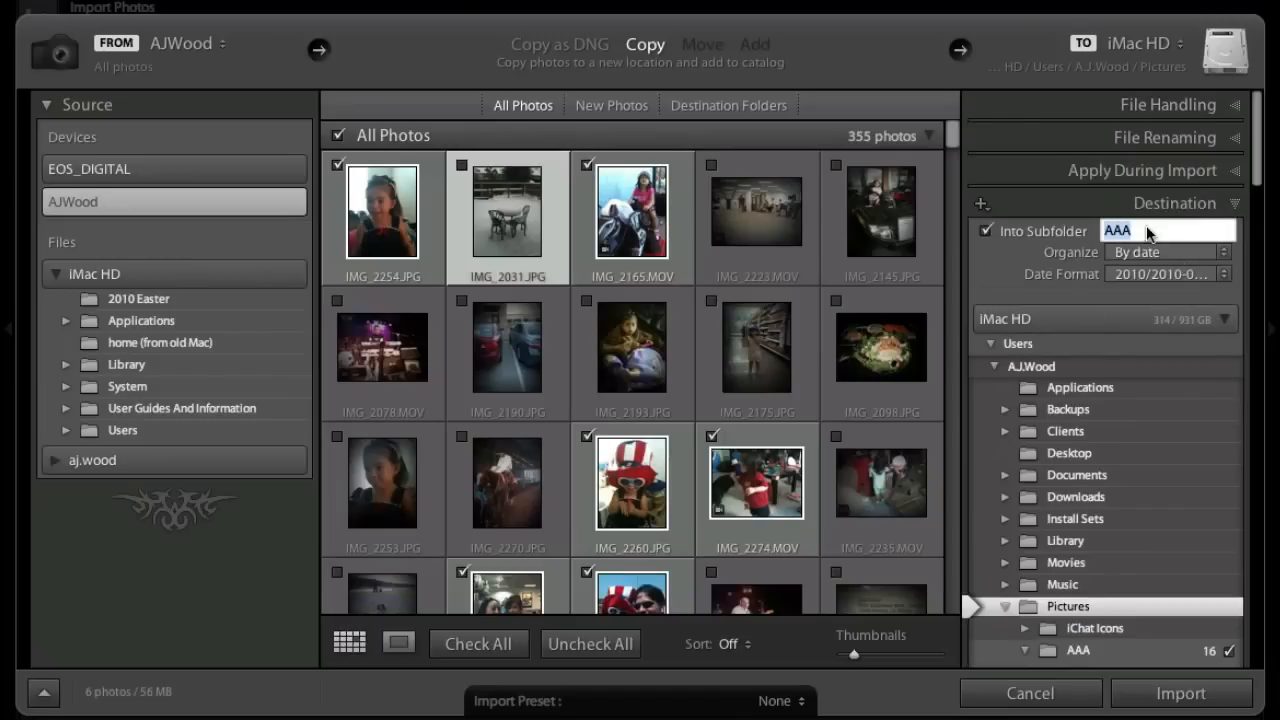
click(1168, 252)
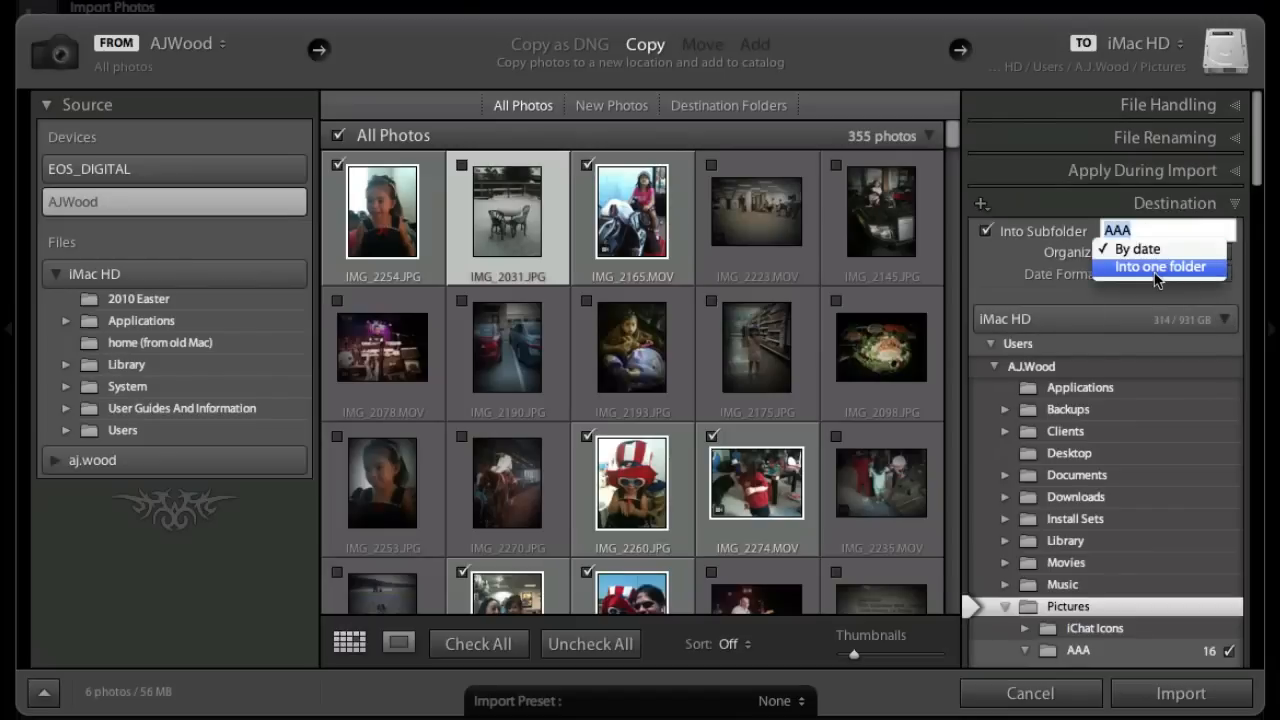
click(1159, 266)
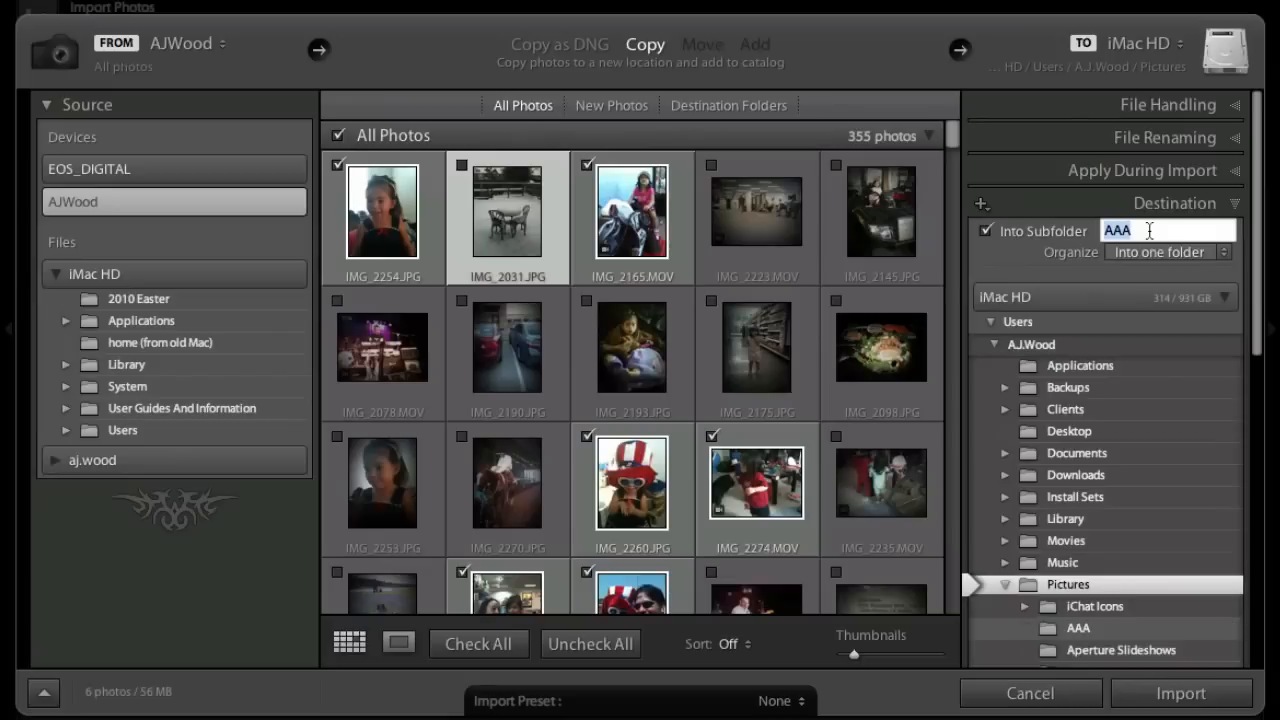
text(AJ Fun)
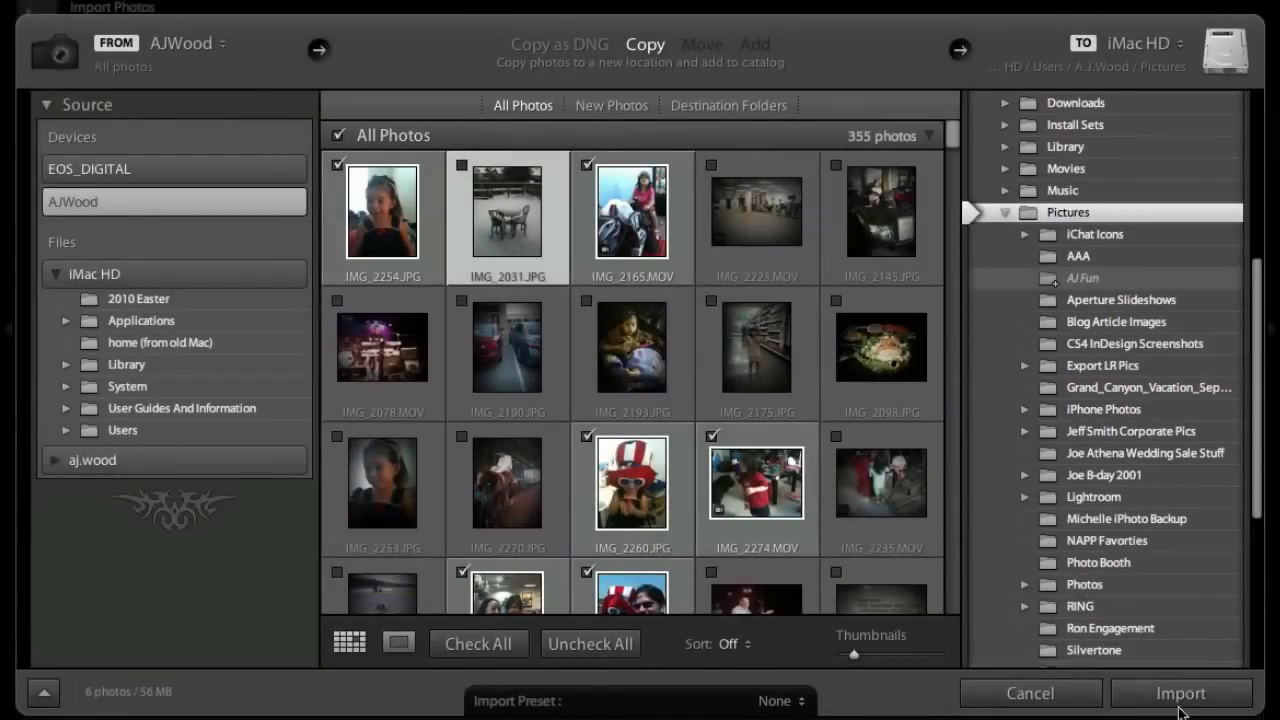
Step: Import the six checked files, then select the 01:23 and 00:37 video clips
click(1180, 693)
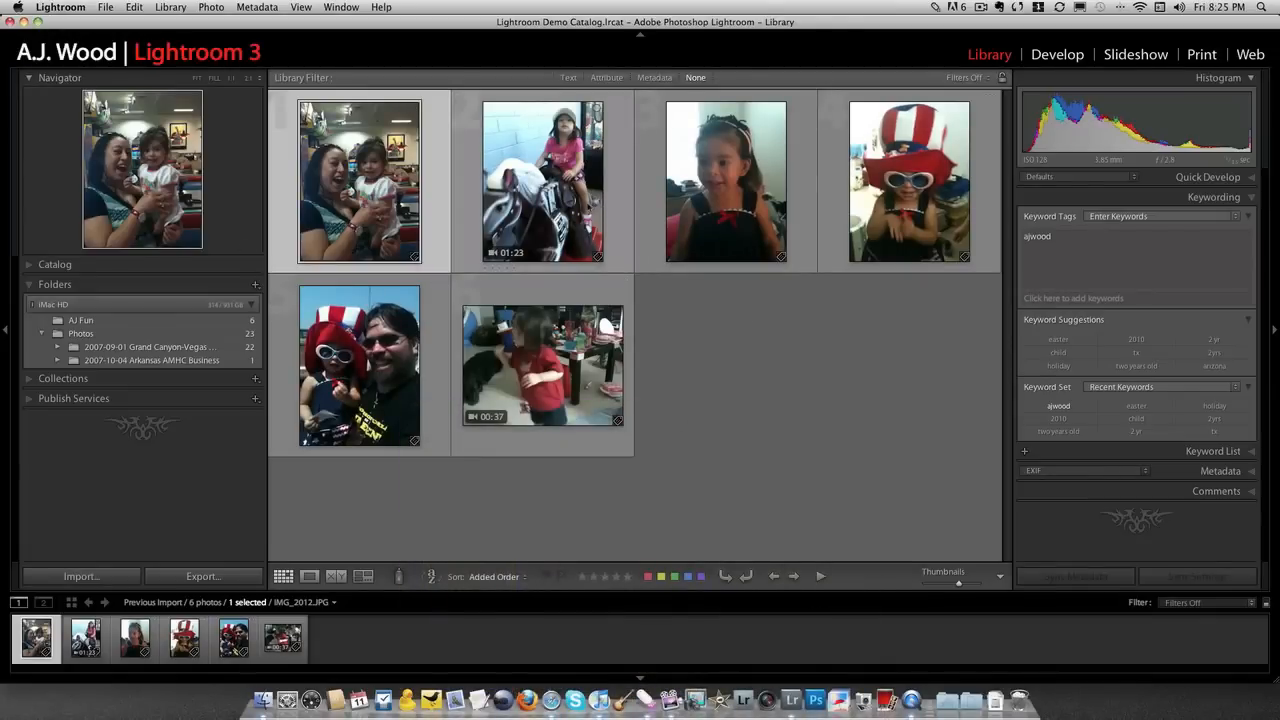
click(543, 181)
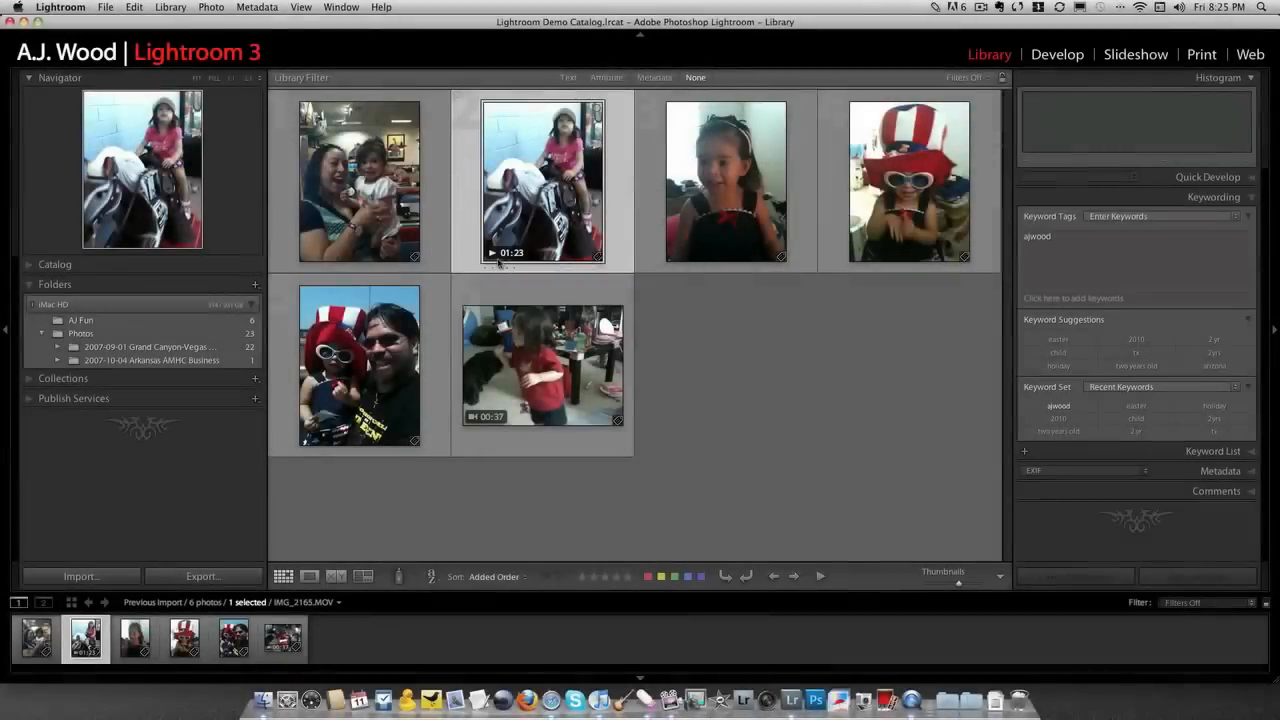
click(542, 365)
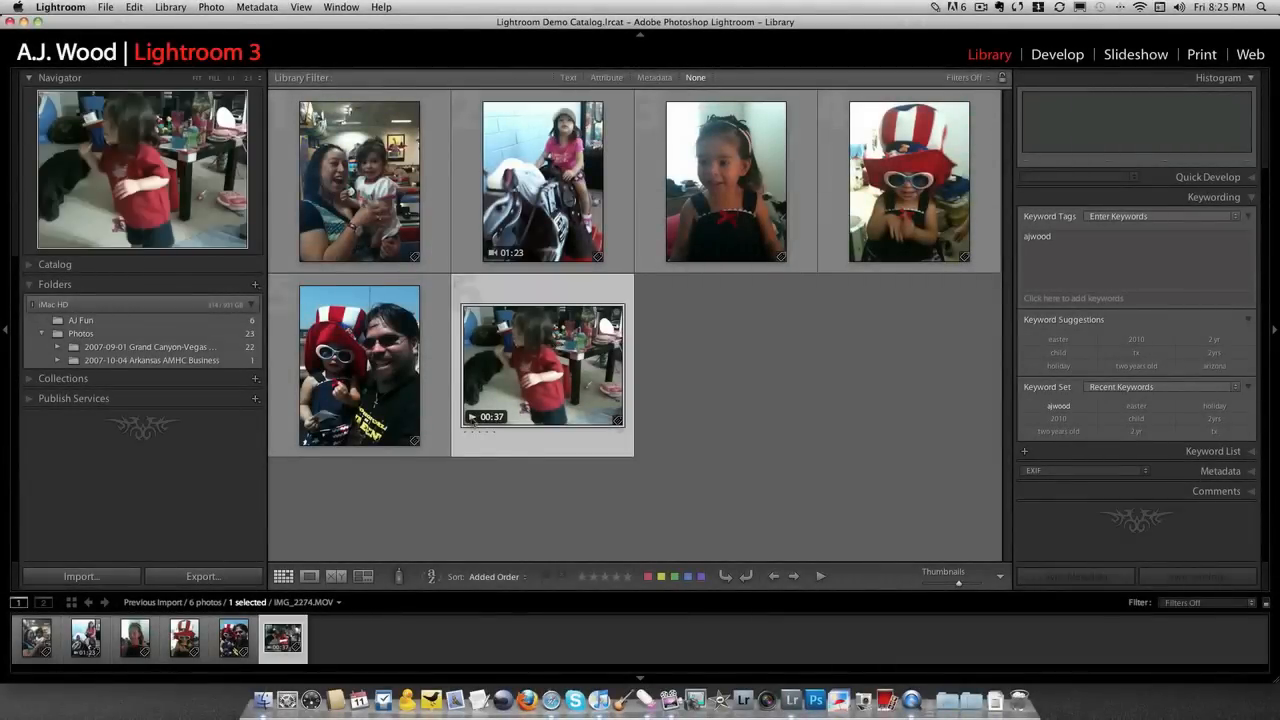
mouse_move(543, 365)
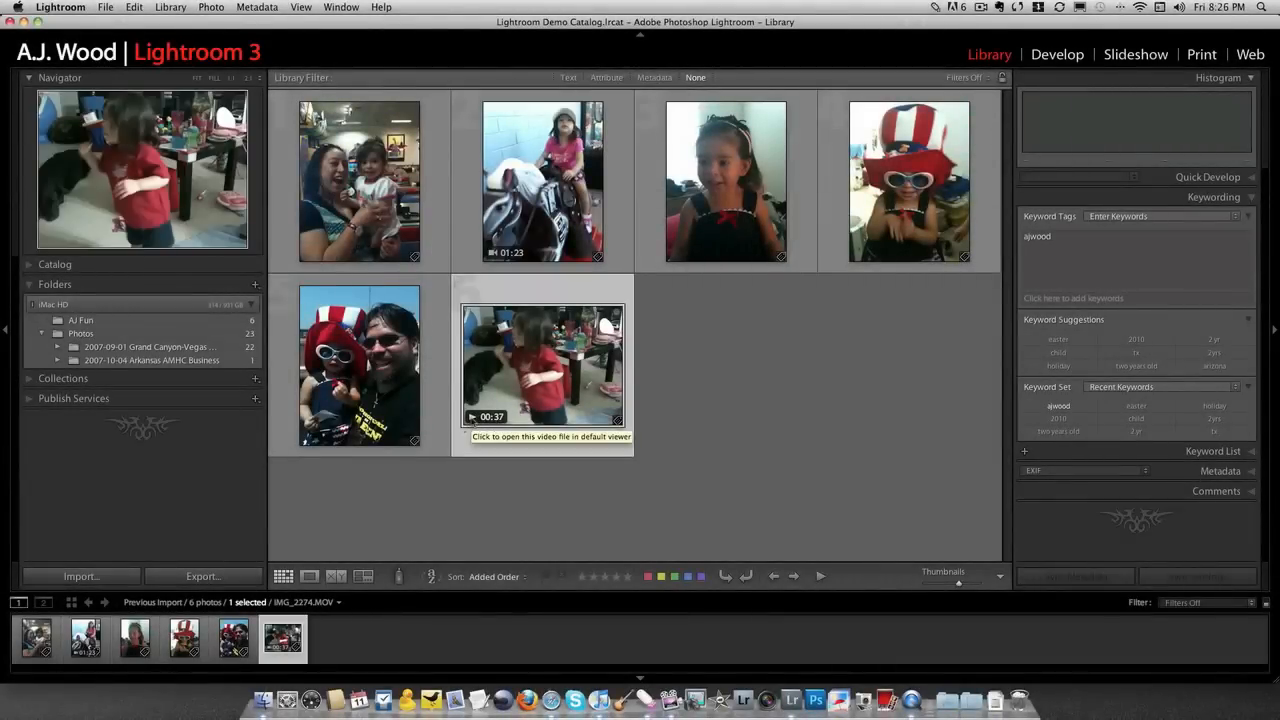
Step: Open the 00:37 IMG_2274.MOV clip in QuickTime Player and play it
double_click(542, 365)
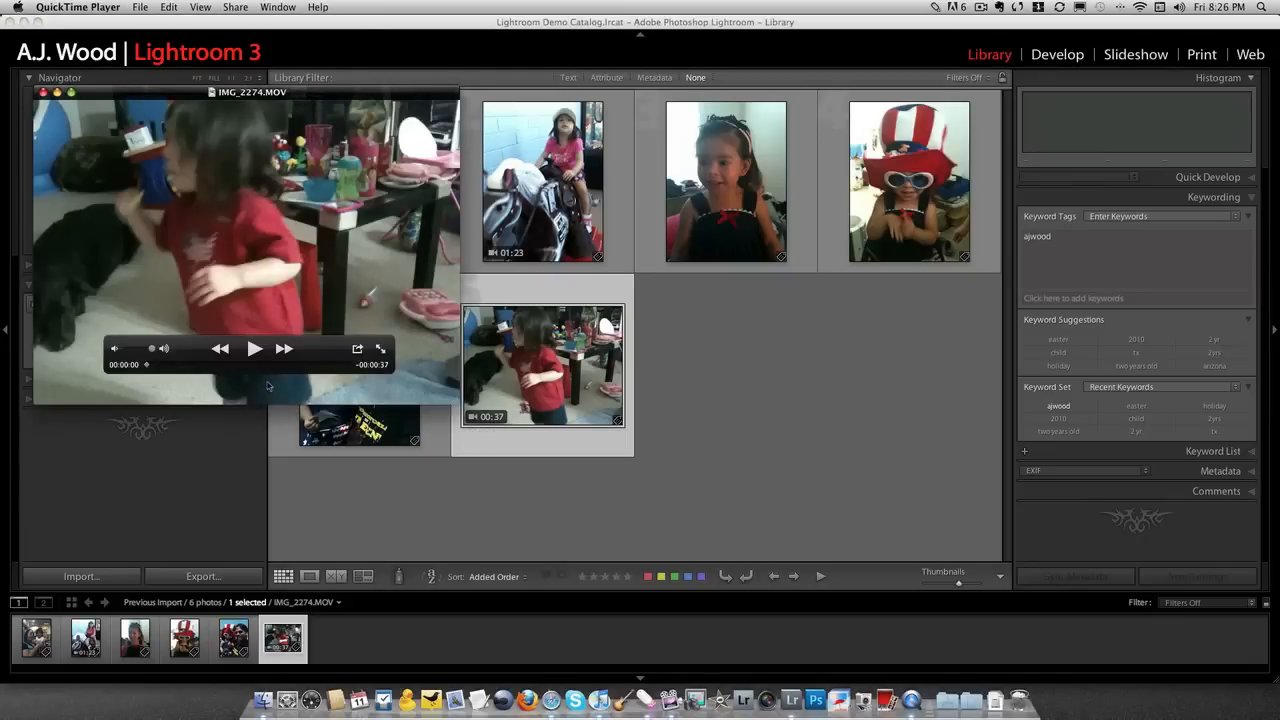
click(254, 348)
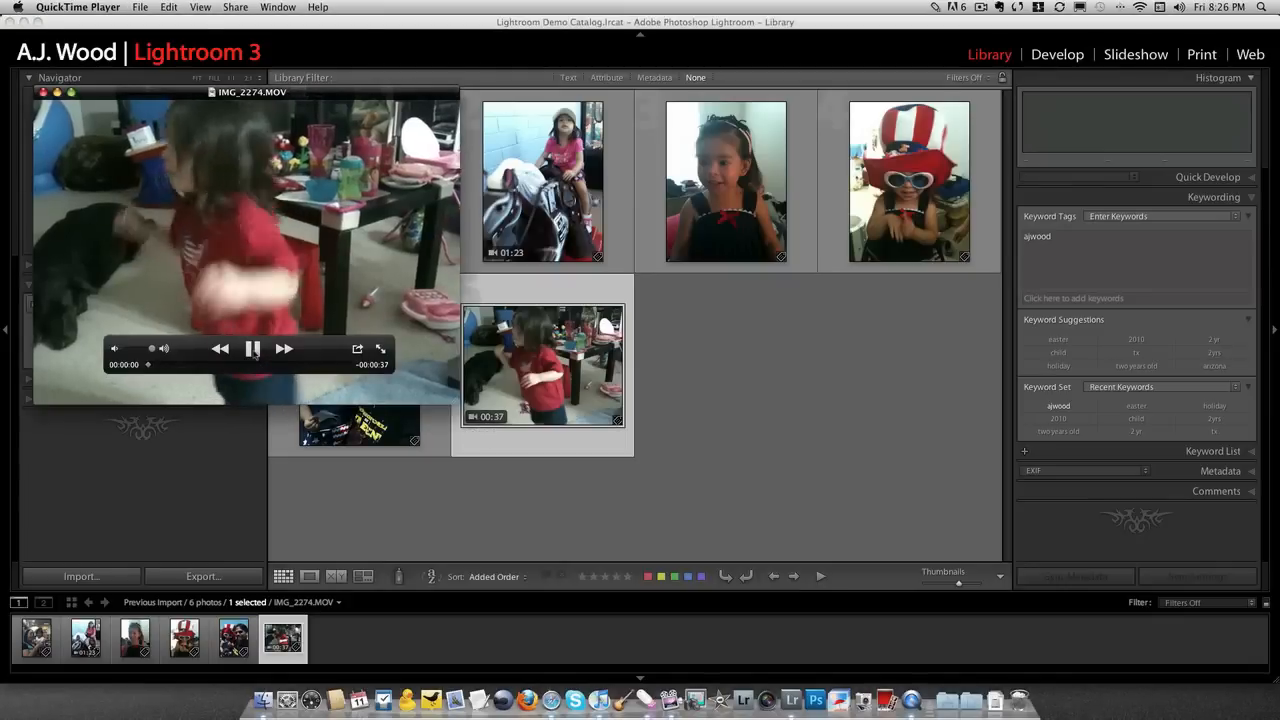